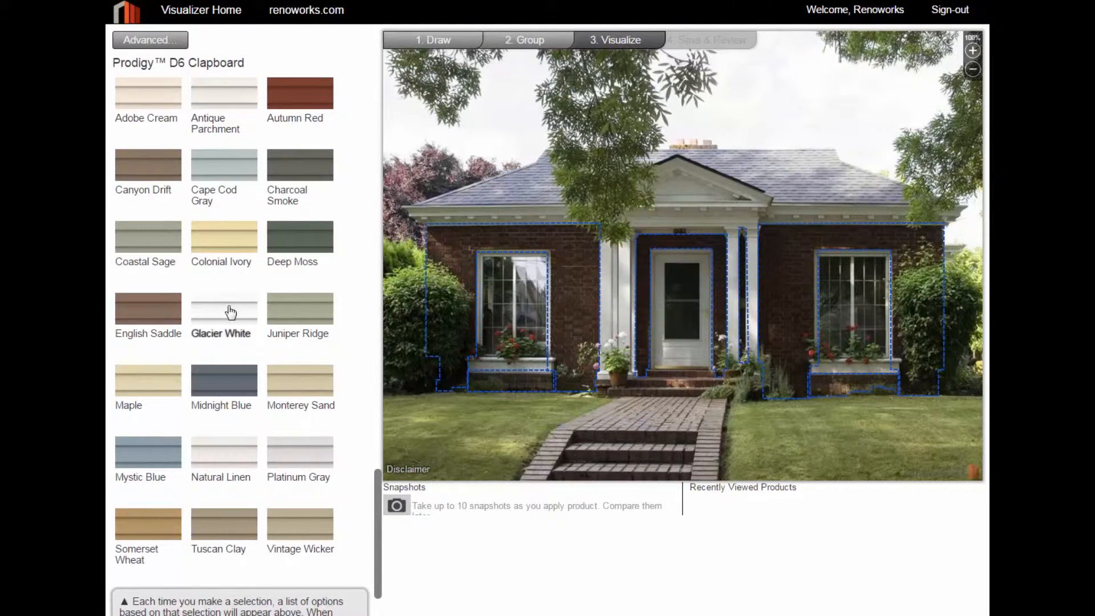
Apply the Glacier White swatch from Prodigy D6 Clapboard to the outlined brick walls
click(224, 309)
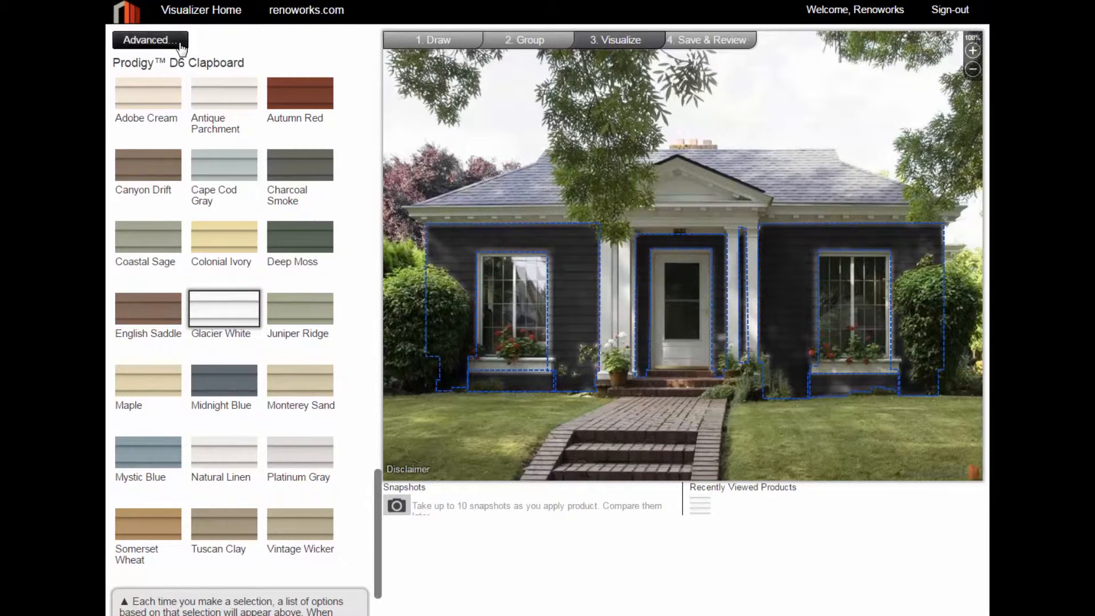
Set Shadows to Light in the Advanced settings and apply it to the siding
click(150, 40)
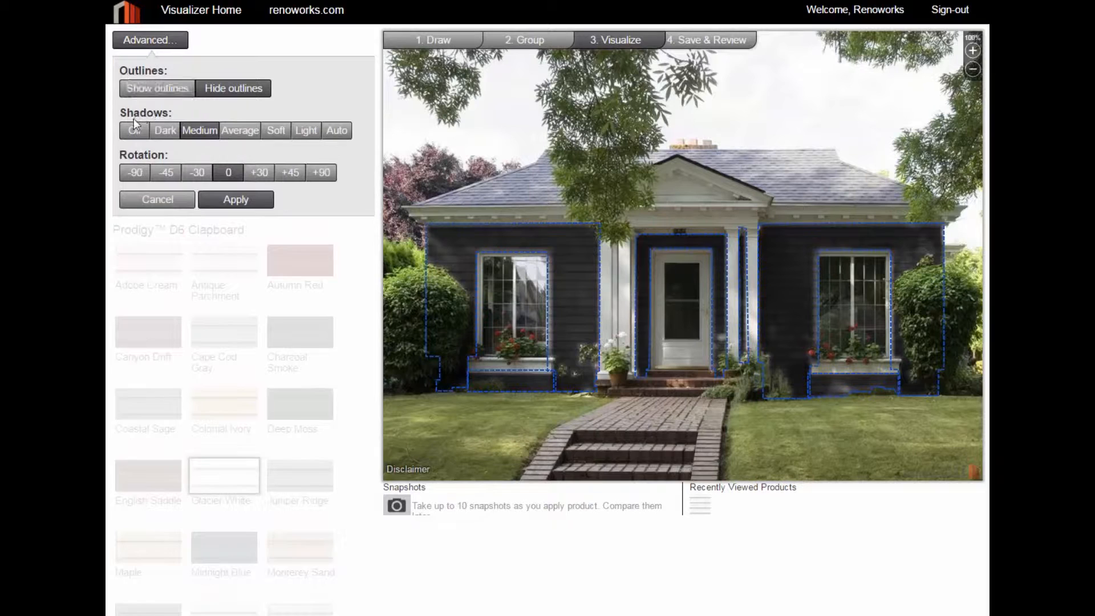
click(305, 131)
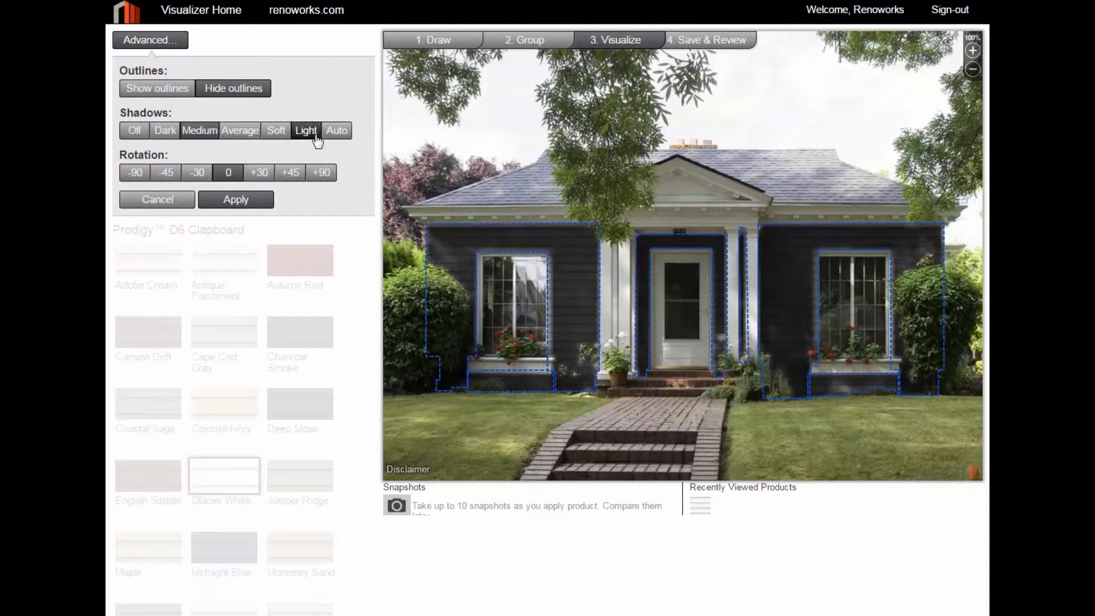
click(306, 131)
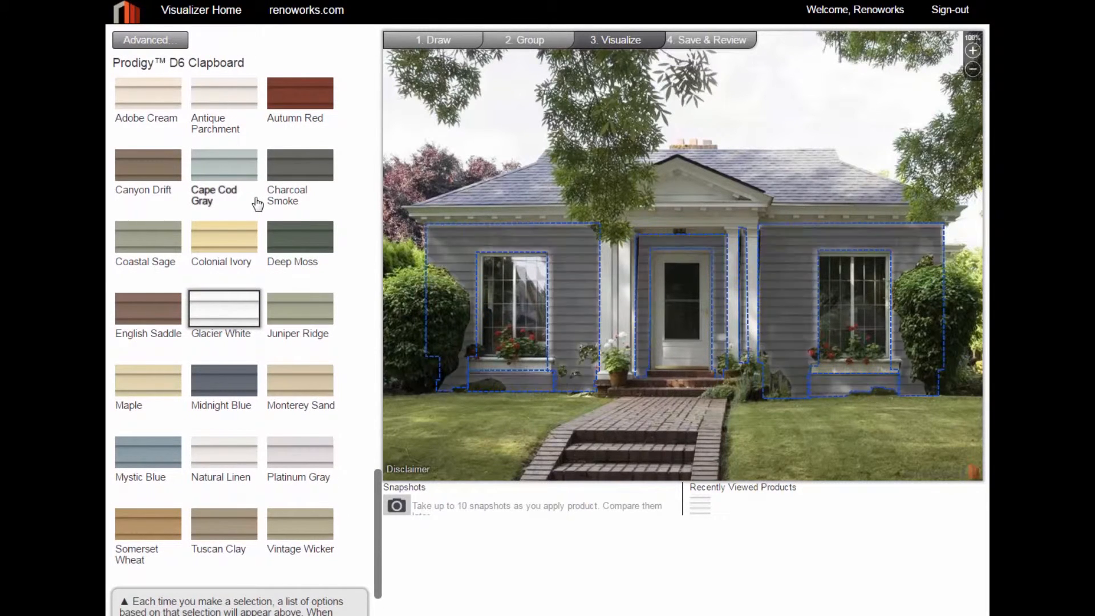
Reapply Glacier White, set Advanced Shadows to Off, then bring the Advanced settings back up
click(224, 309)
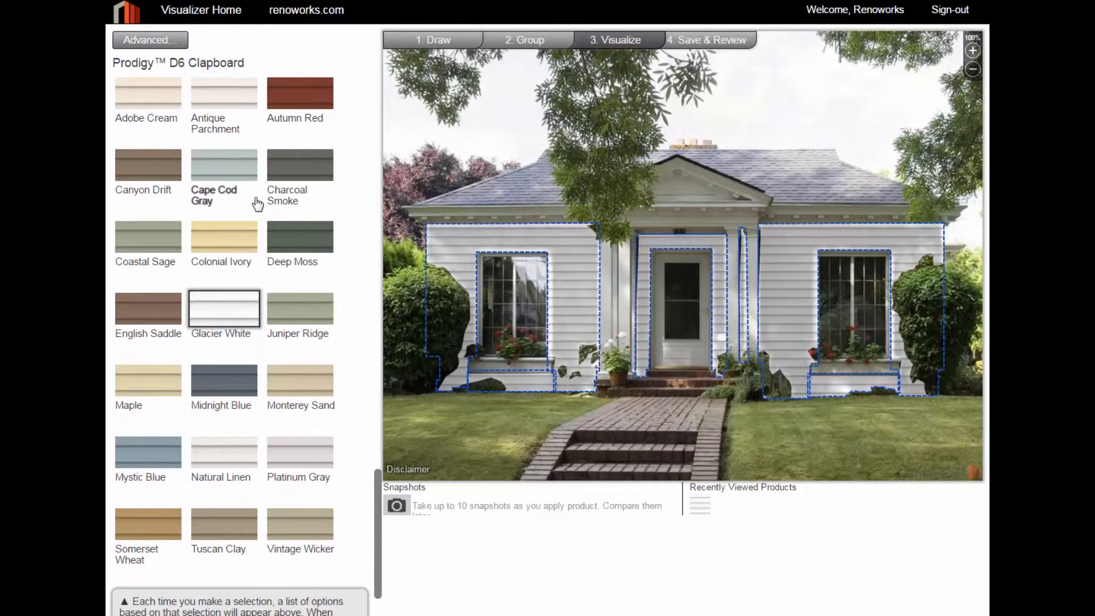
click(150, 40)
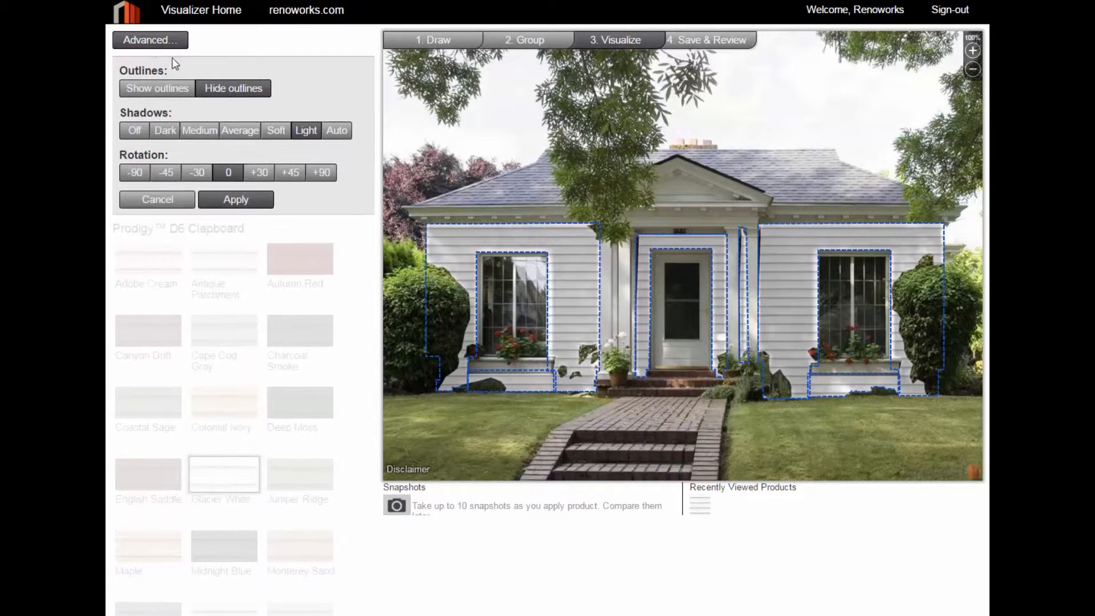
click(134, 131)
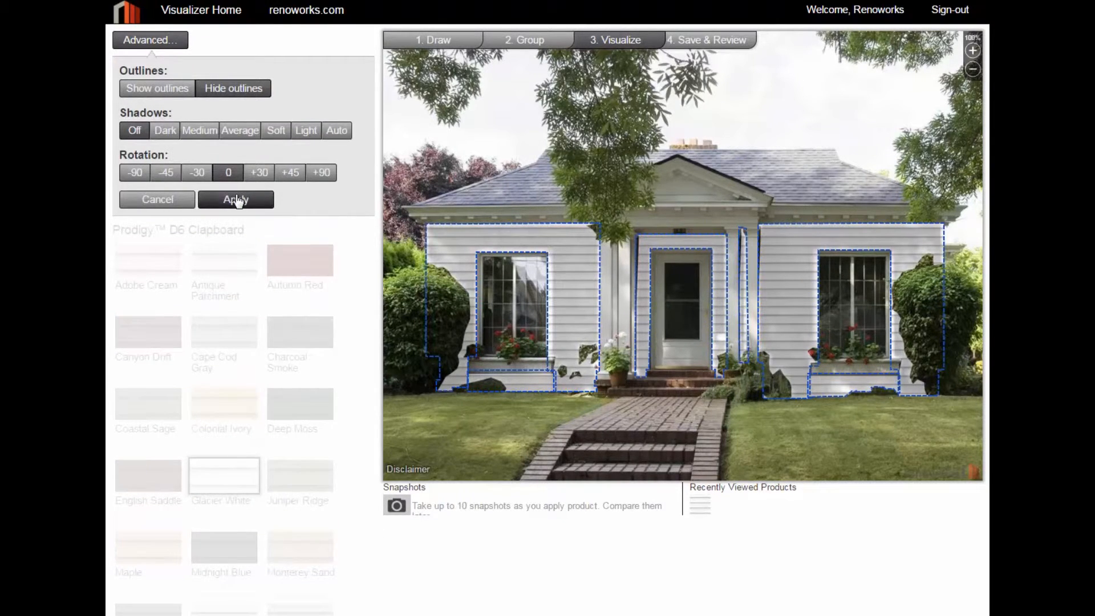
click(236, 199)
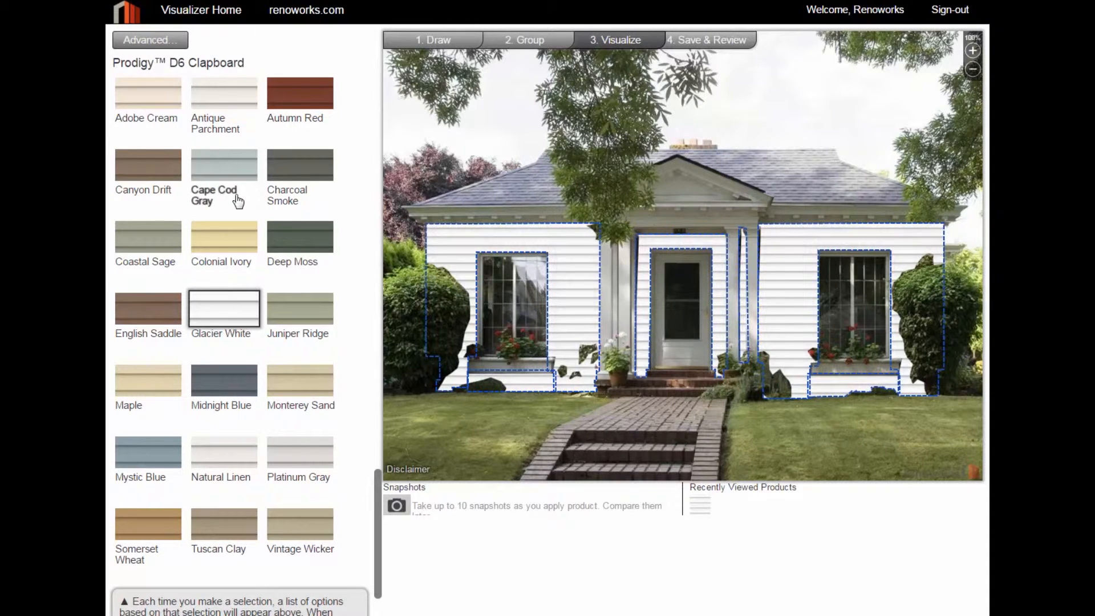
click(149, 40)
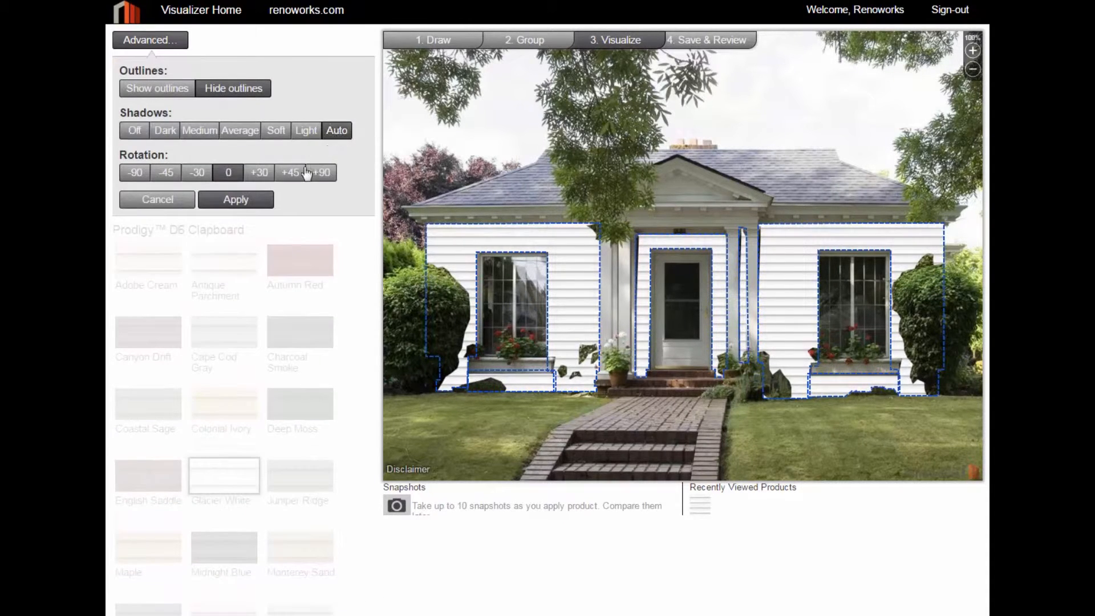